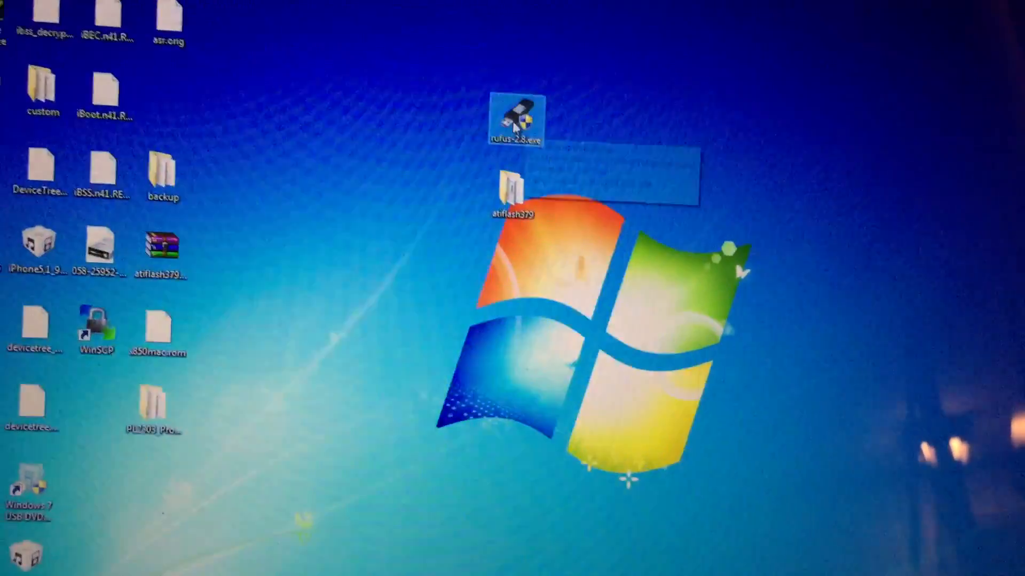
# - Launch rufus-2.8.exe and allow it through User Account Control
pyautogui.doubleClick(516, 123)
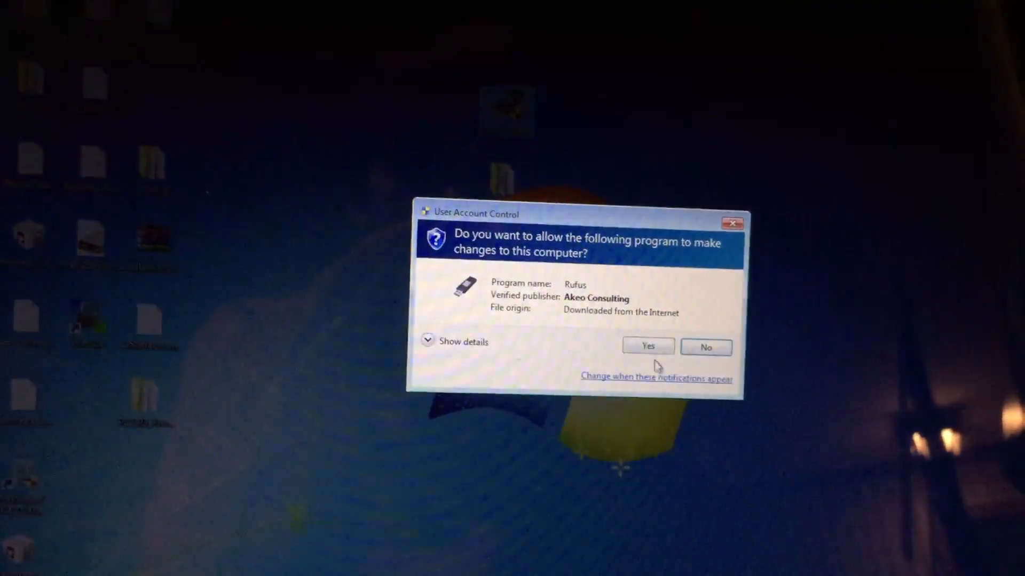
pyautogui.click(647, 347)
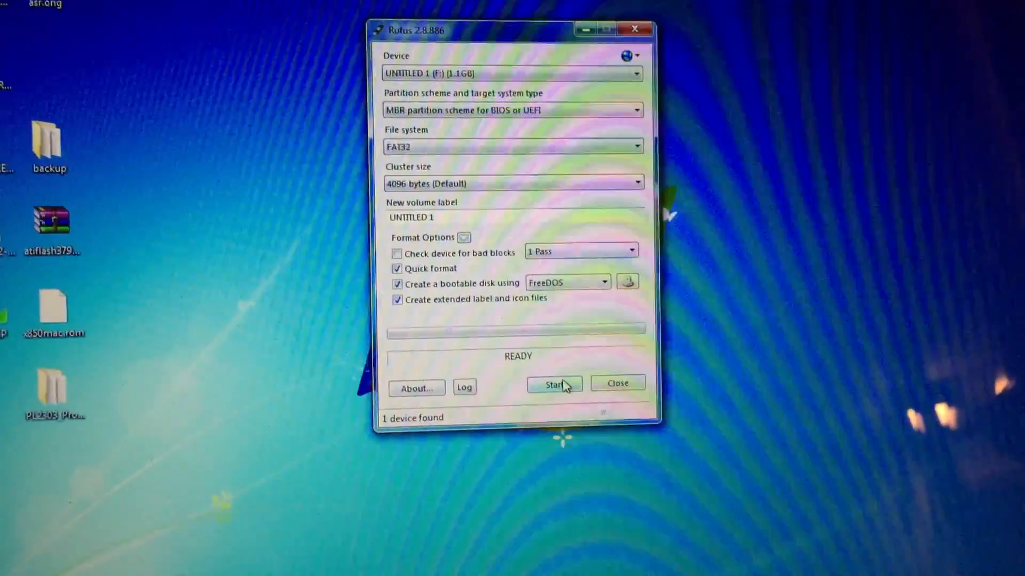
# - Start the FreeDOS FAT32 format of UNTITLED 1, confirming the data-destruction warning
pyautogui.click(554, 384)
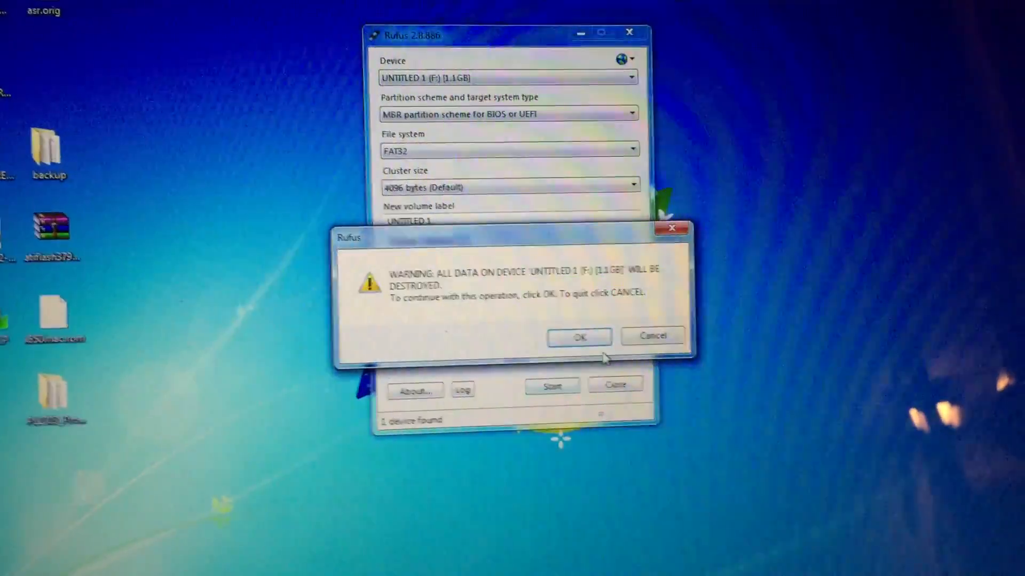
pyautogui.click(577, 336)
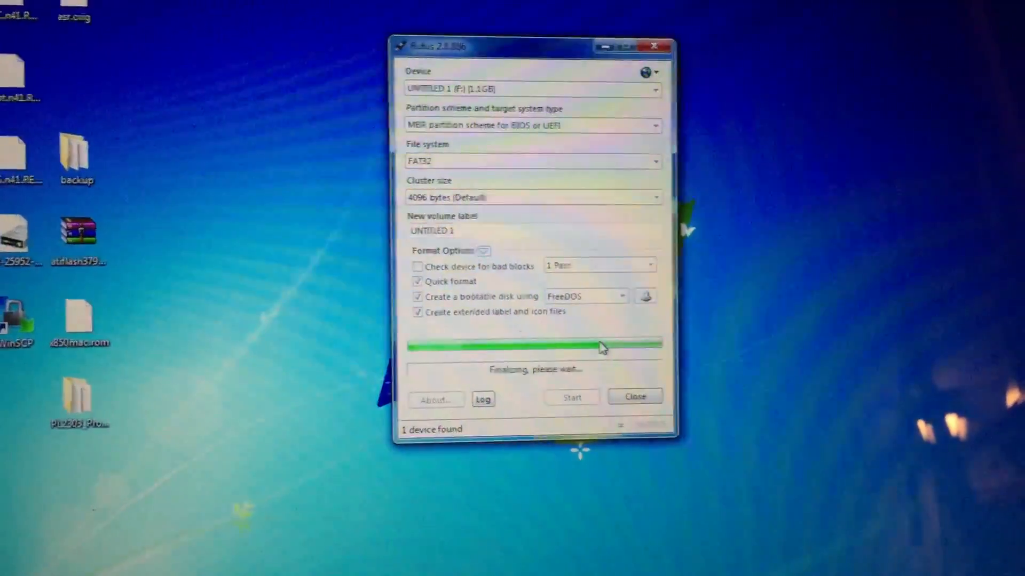
pyautogui.click(633, 397)
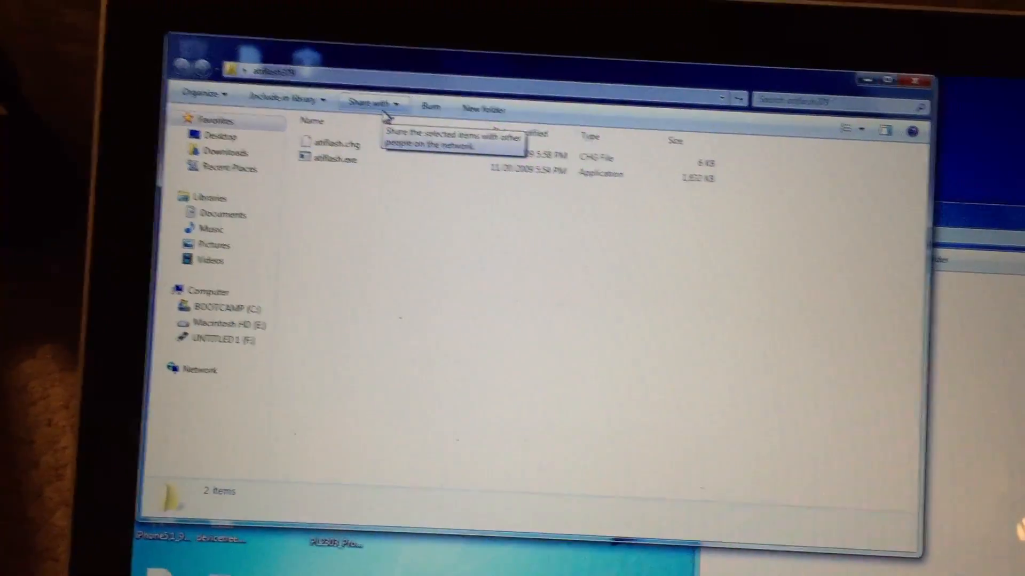
# - Browse the atiflash379 folder holding atiflash.exe and atiflash.chg
pyautogui.click(301, 147)
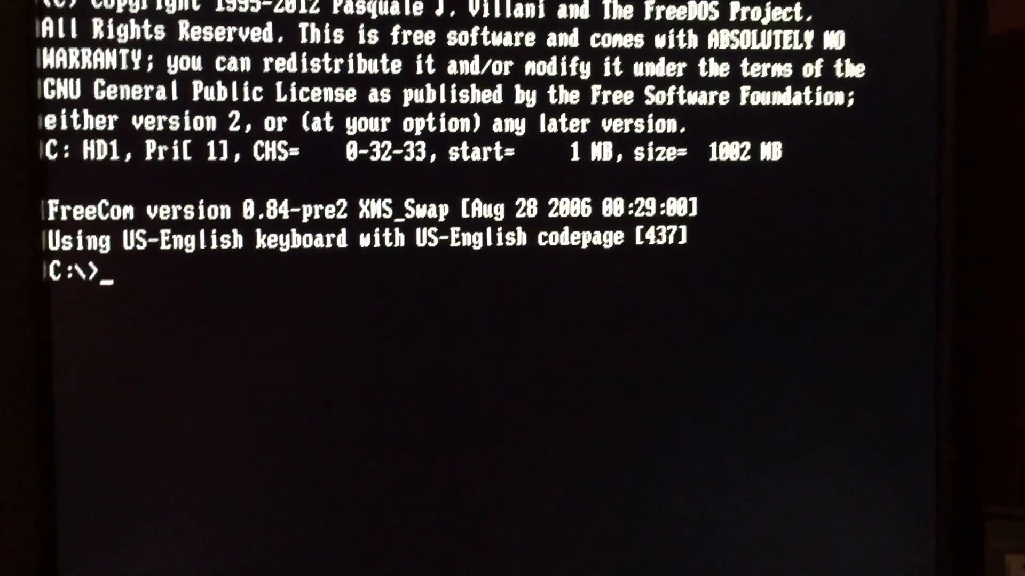
# - Run atiflash -i at the FreeDOS prompt to list adapter 0 as a Juniper card
pyautogui.write('ati')
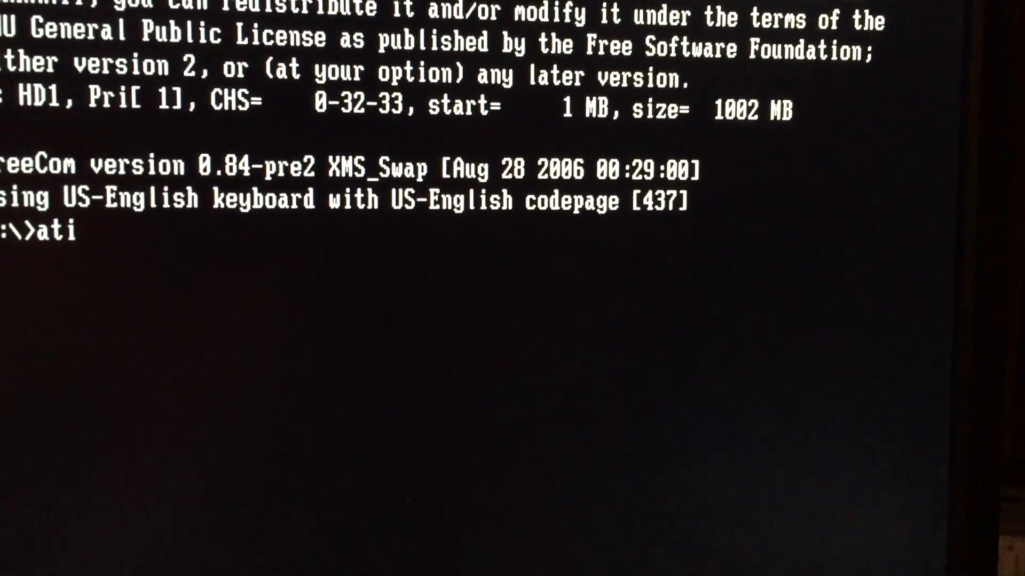
pyautogui.write('flash -i')
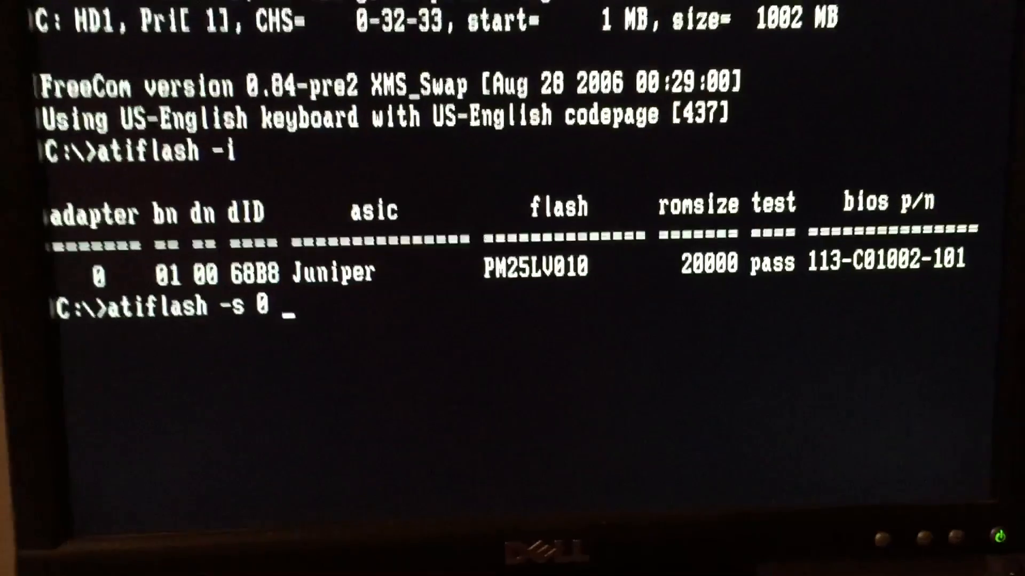
# - Back up adapter 0's BIOS with atiflash -s 0 5770pc.rom
pyautogui.write('5770pc')
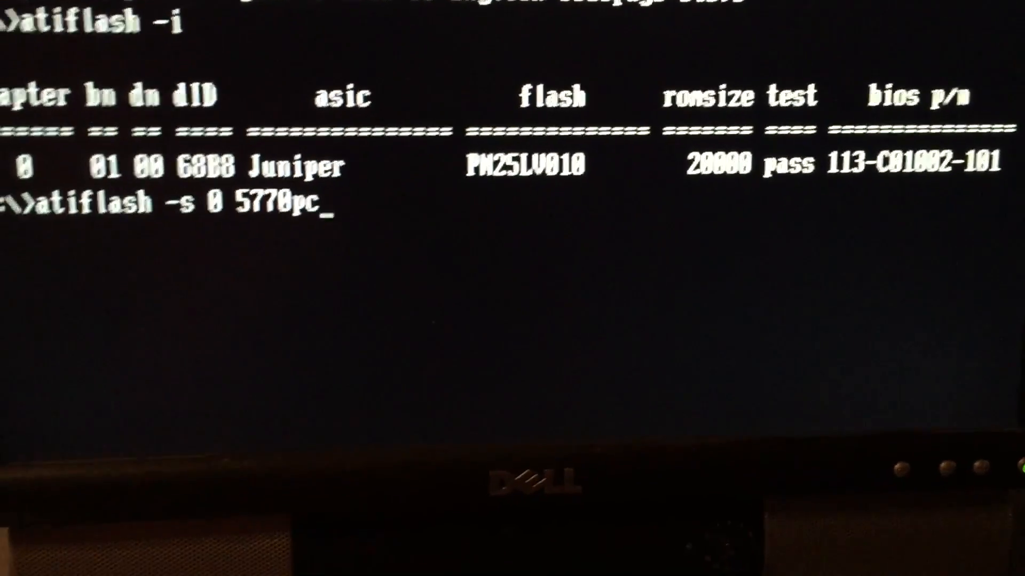
pyautogui.write('.rom')
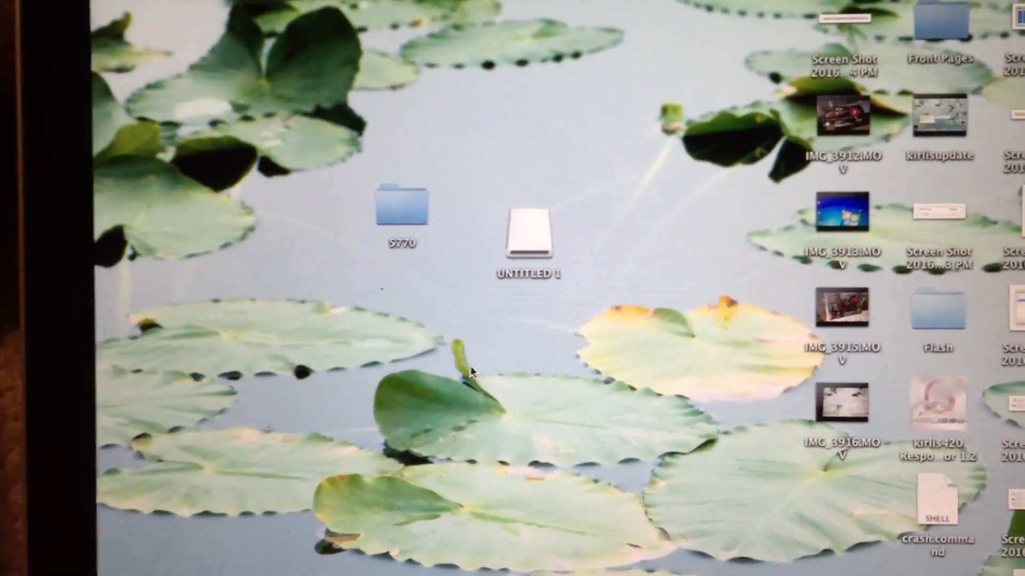
# - Open the desktop 5770 folder and select 5770MOD2.efi.rom
pyautogui.click(402, 206)
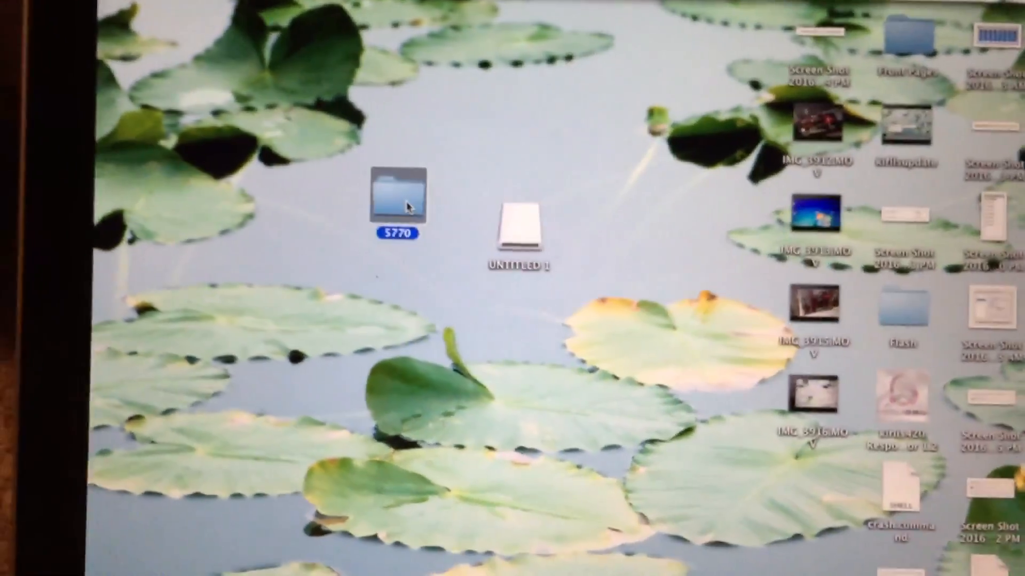
pyautogui.doubleClick(395, 197)
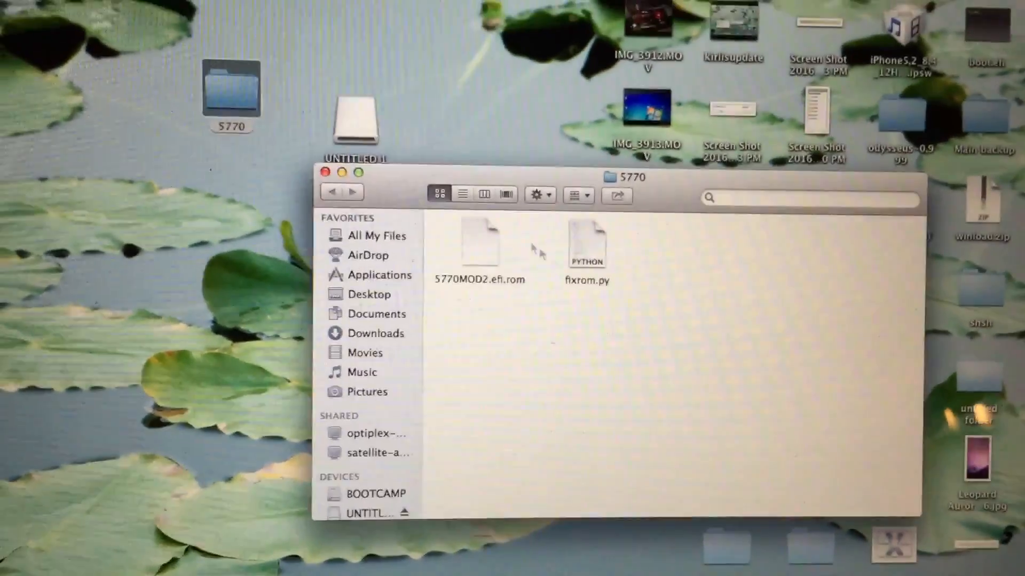
pyautogui.click(479, 242)
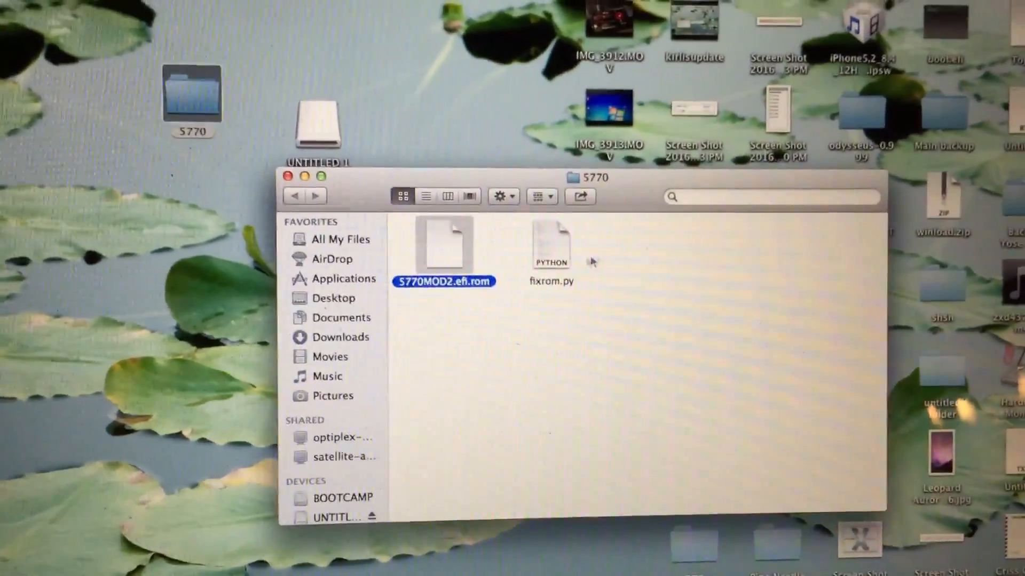
pyautogui.click(551, 245)
pyautogui.write('cd')
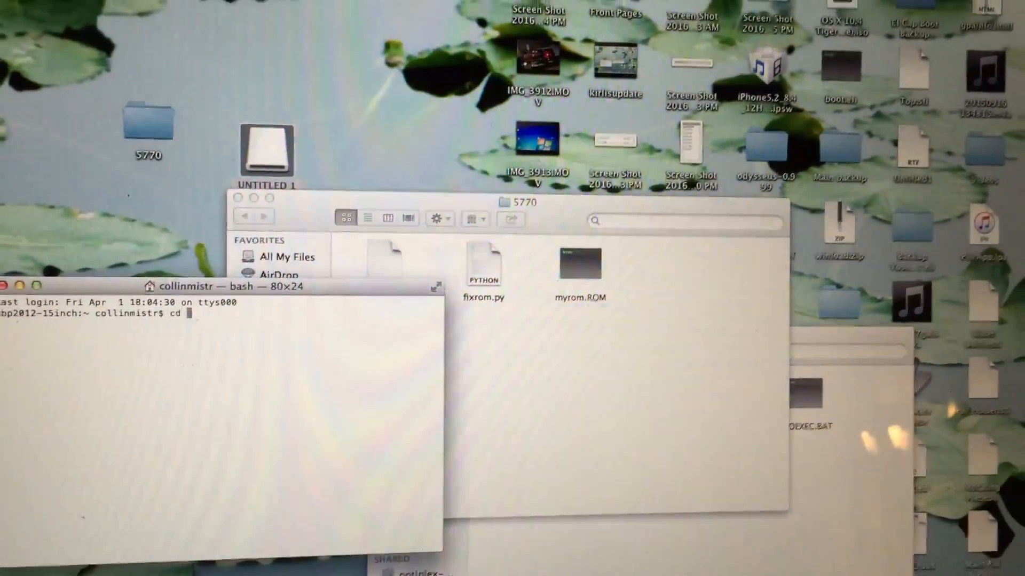
# - In /Users/collinmistr/Desktop/5770, run the dd merge of the EFI ROM into myrom.rom
pyautogui.write('/Users/collinmistr/Desktop/5770')
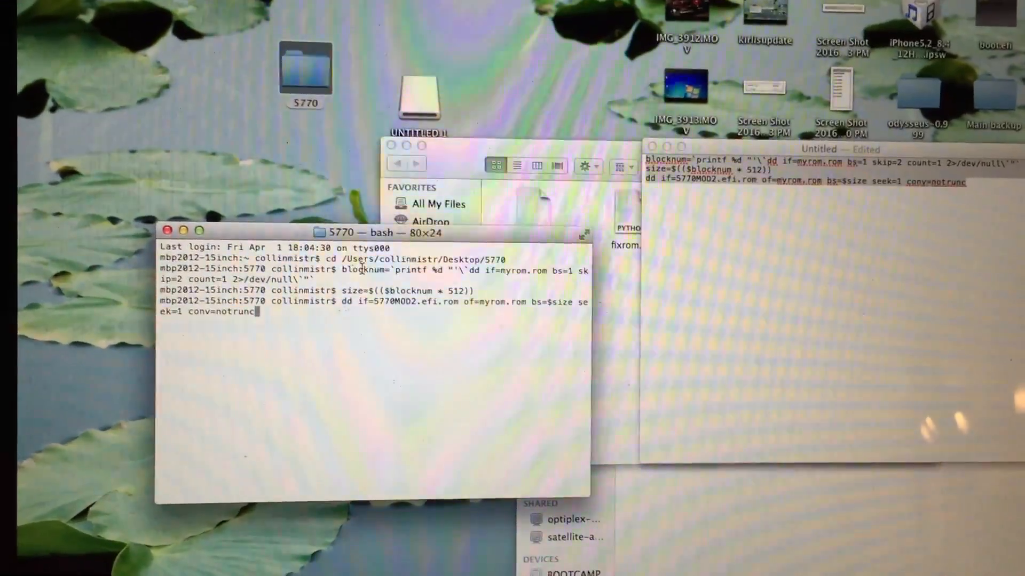
pyautogui.press('Return')
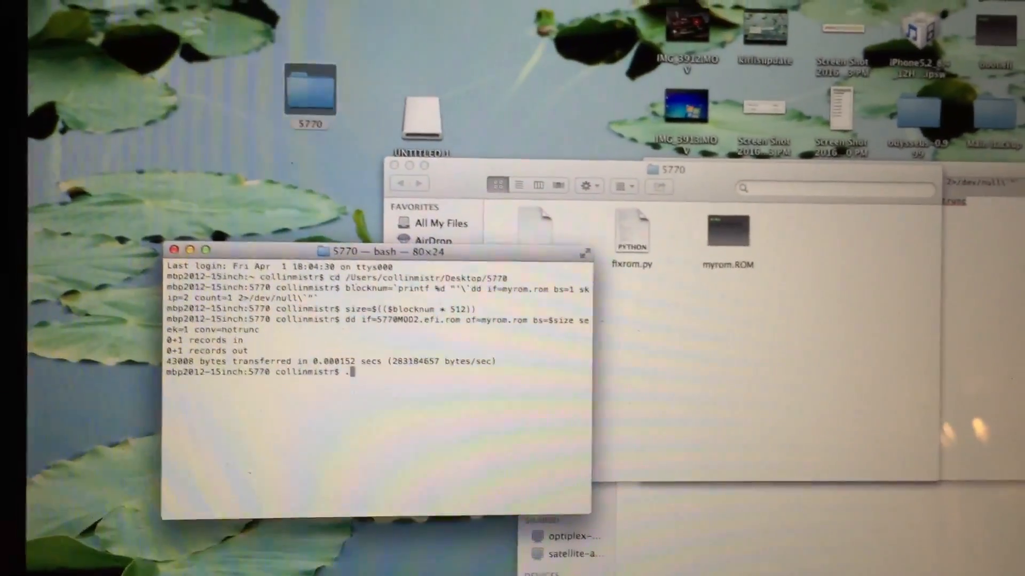
# - Run ./fixrom.py myrom.rom 5770mac.rom to produce the Mac-ready ROM
pyautogui.write('./fixr')
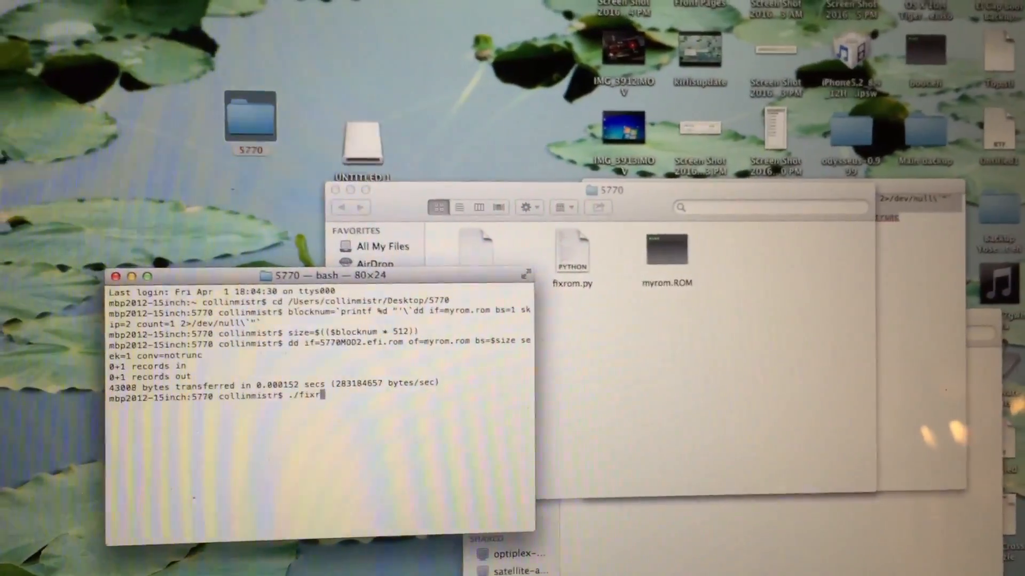
pyautogui.write('om.py')
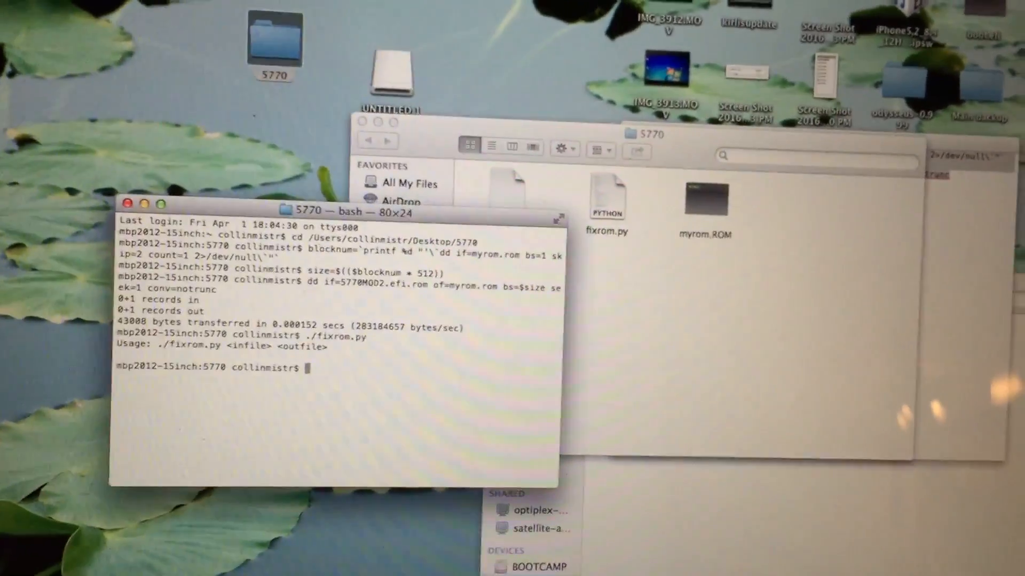
pyautogui.write('./fixrom.py')
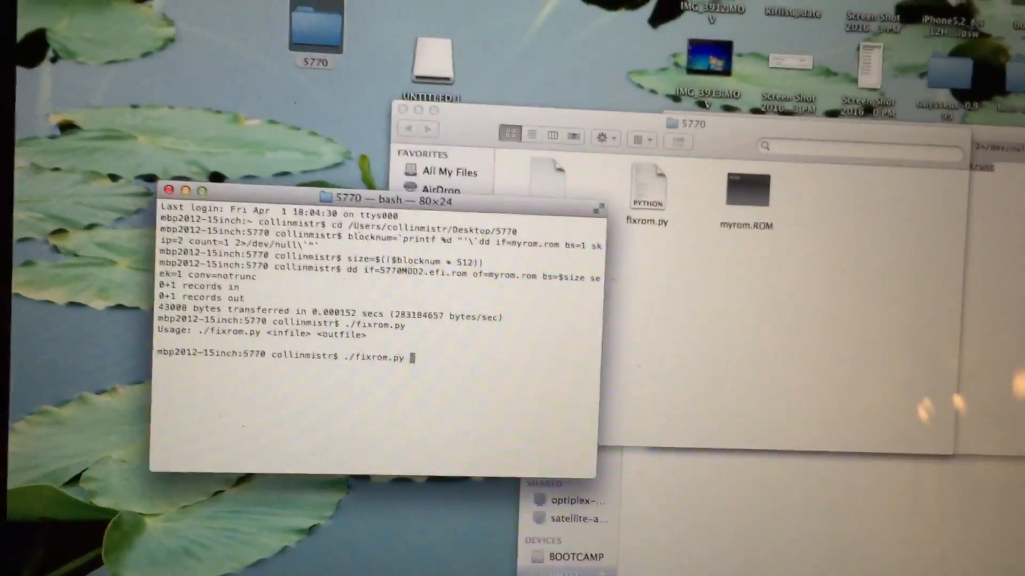
pyautogui.write('myrom.rom')
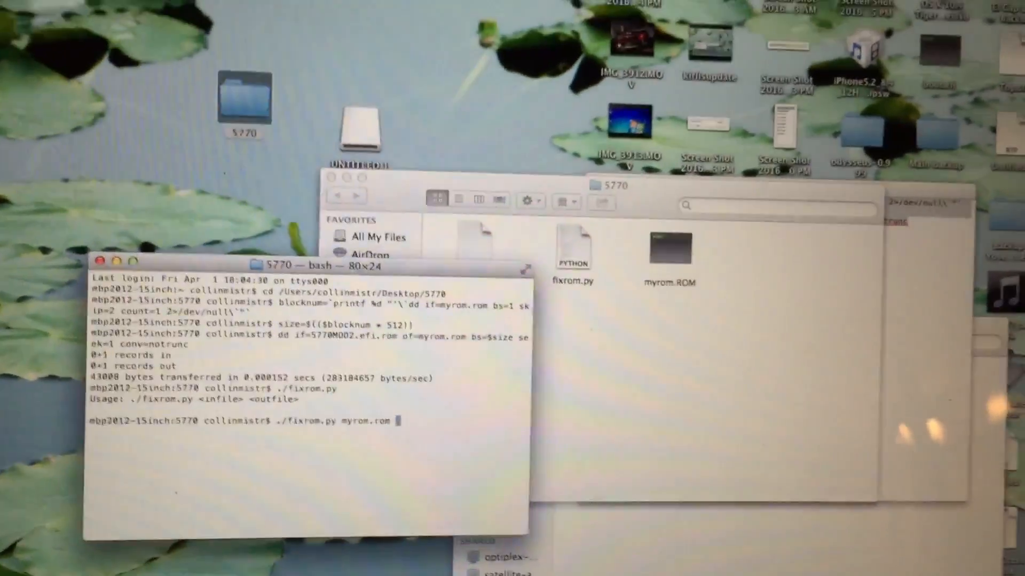
pyautogui.write('577')
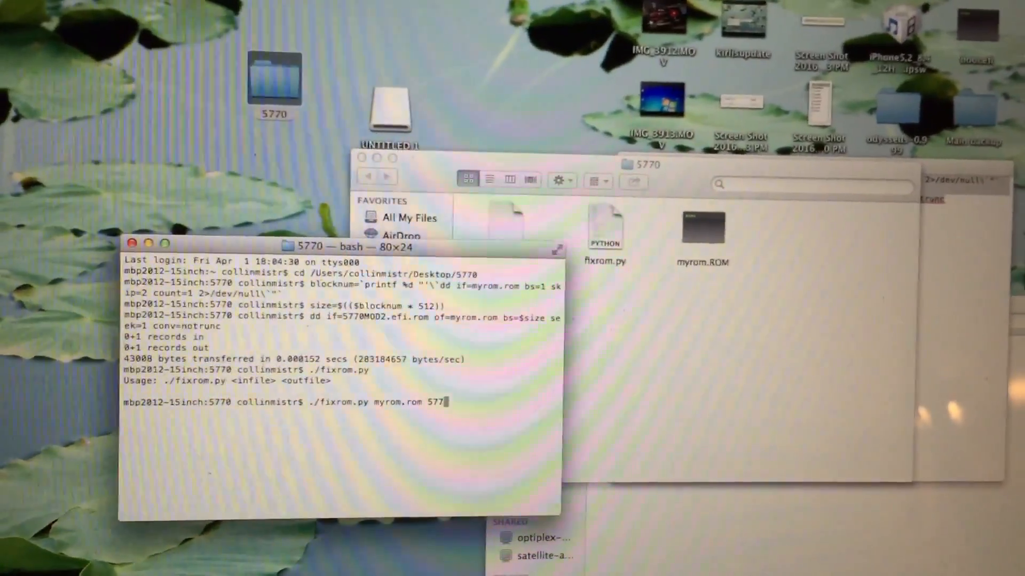
pyautogui.write('0mac.')
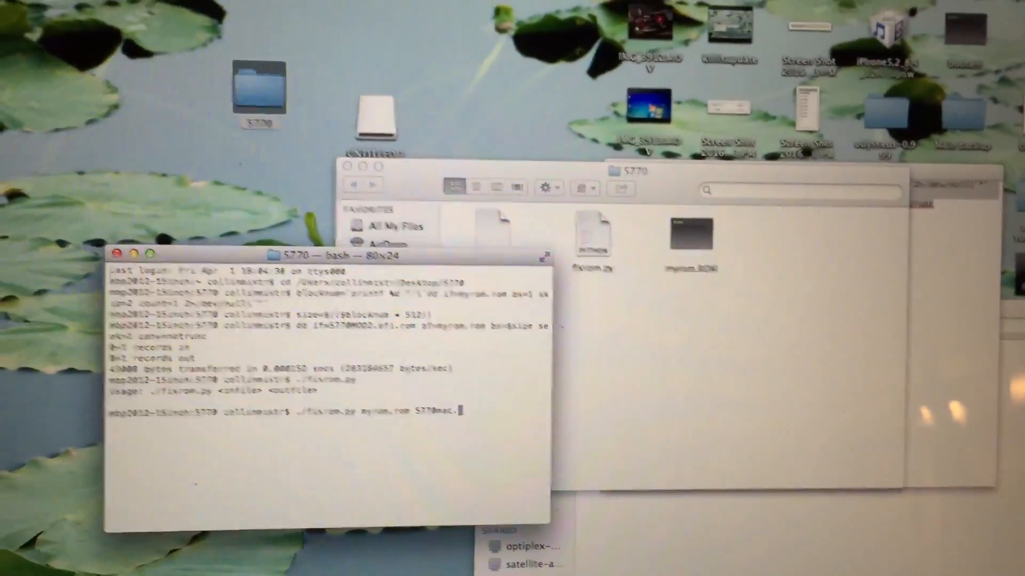
pyautogui.press('Return')
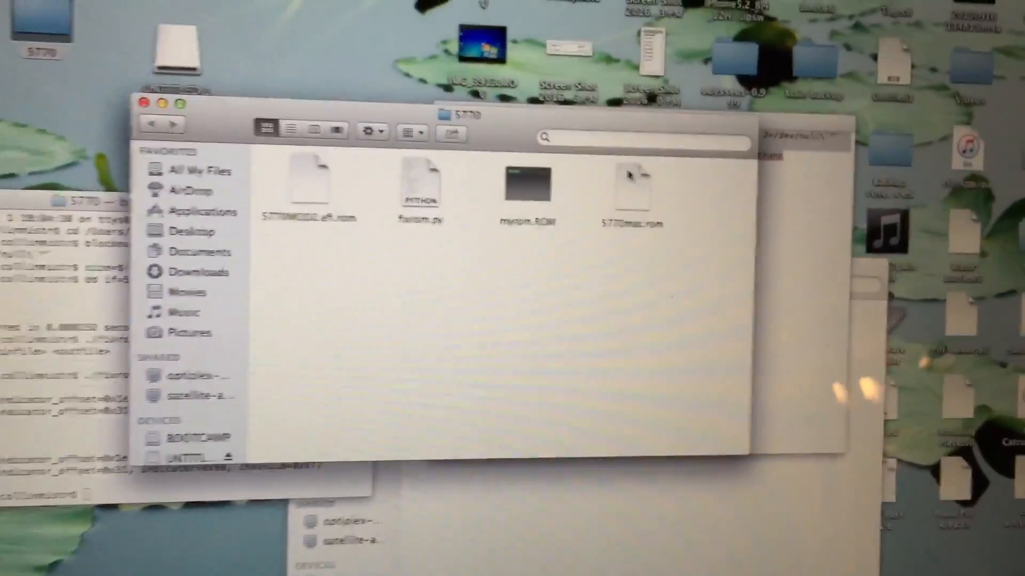
pyautogui.click(632, 190)
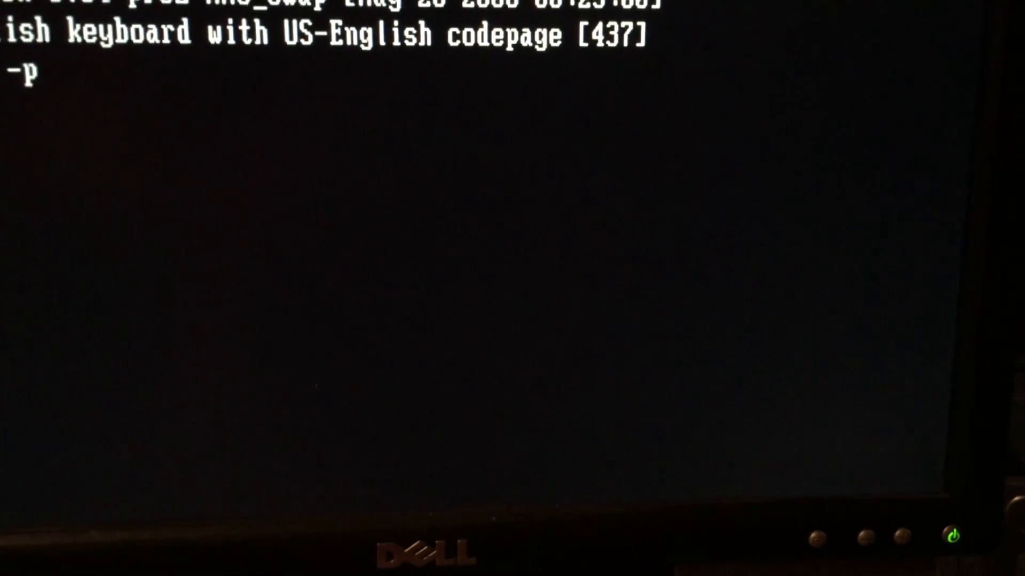
# - Flash the card with atiflash -p 0 5770mac.rom -f
pyautogui.write('atiflash -p 0')
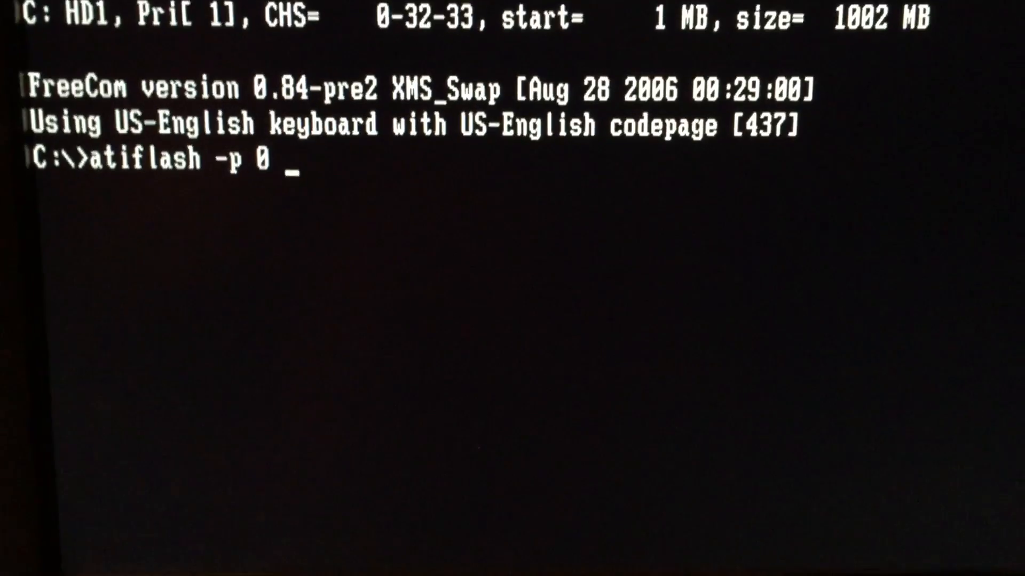
pyautogui.write('5770mac.rom -f')
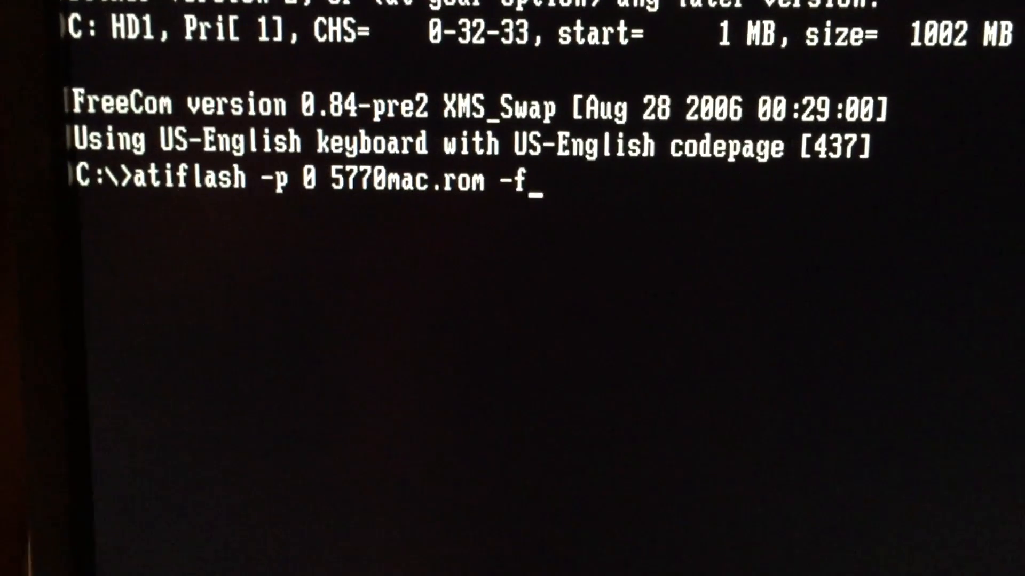
pyautogui.press('enter')
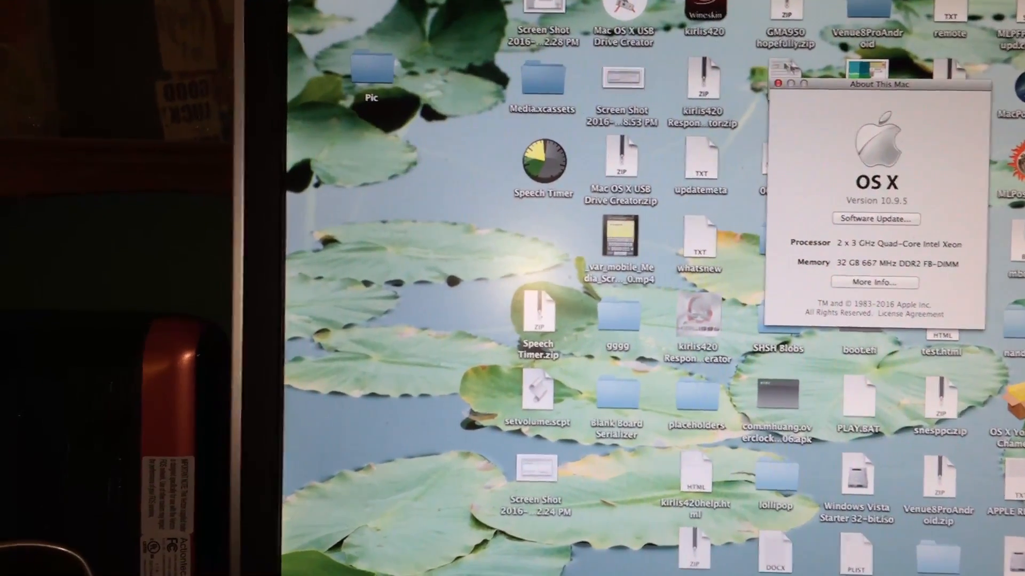
# - Reach Graphics/Displays in System Report via More Info, showing the Radeon HD 5770
pyautogui.click(875, 281)
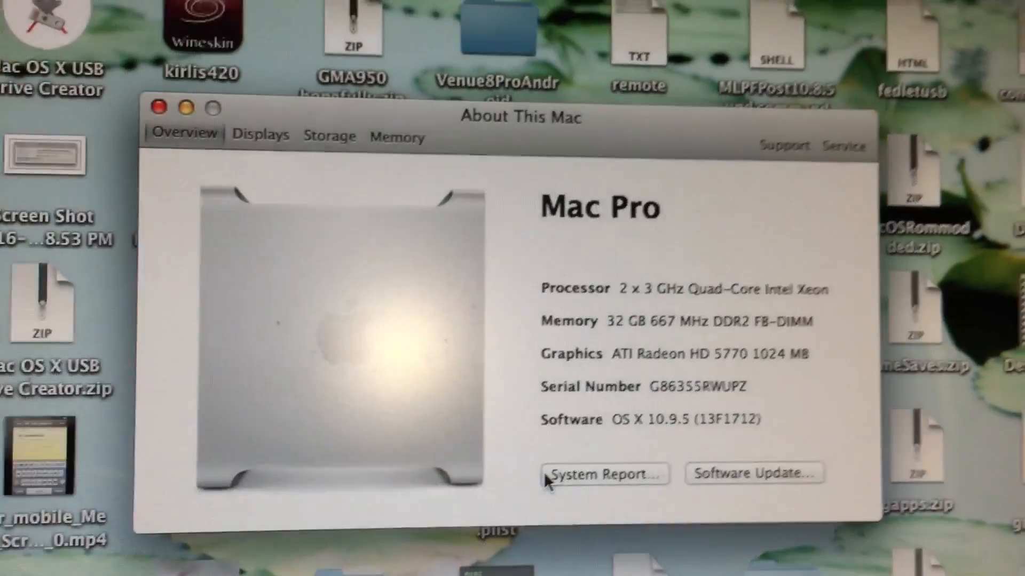
pyautogui.click(601, 474)
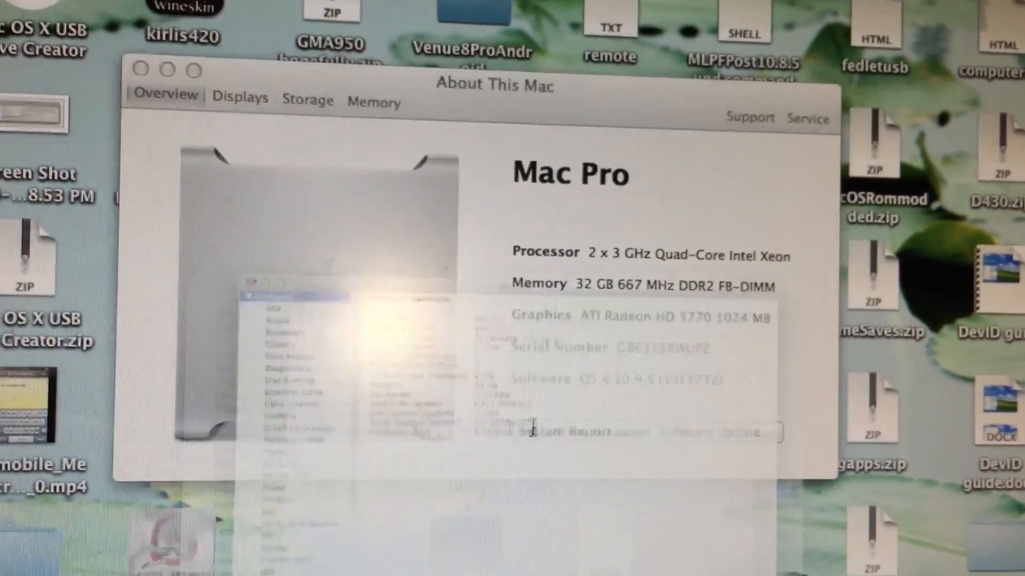
pyautogui.click(154, 330)
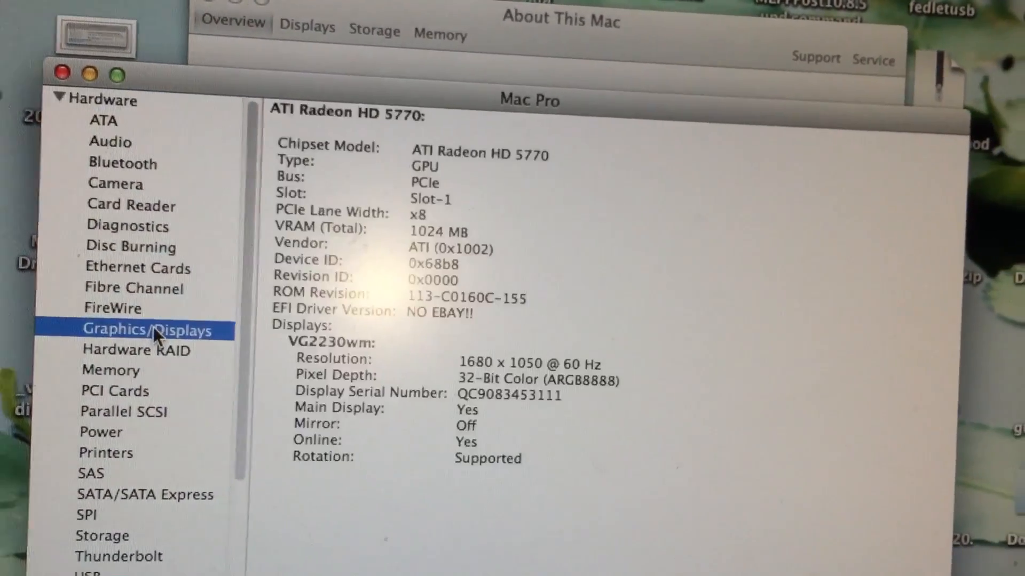